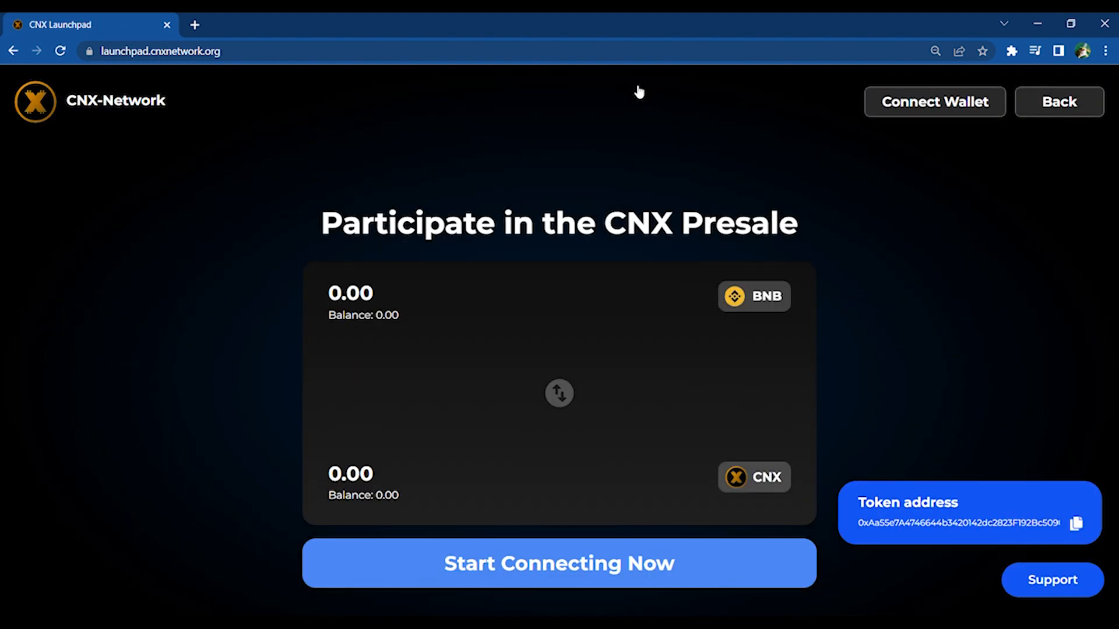
mouse_move(588, 565)
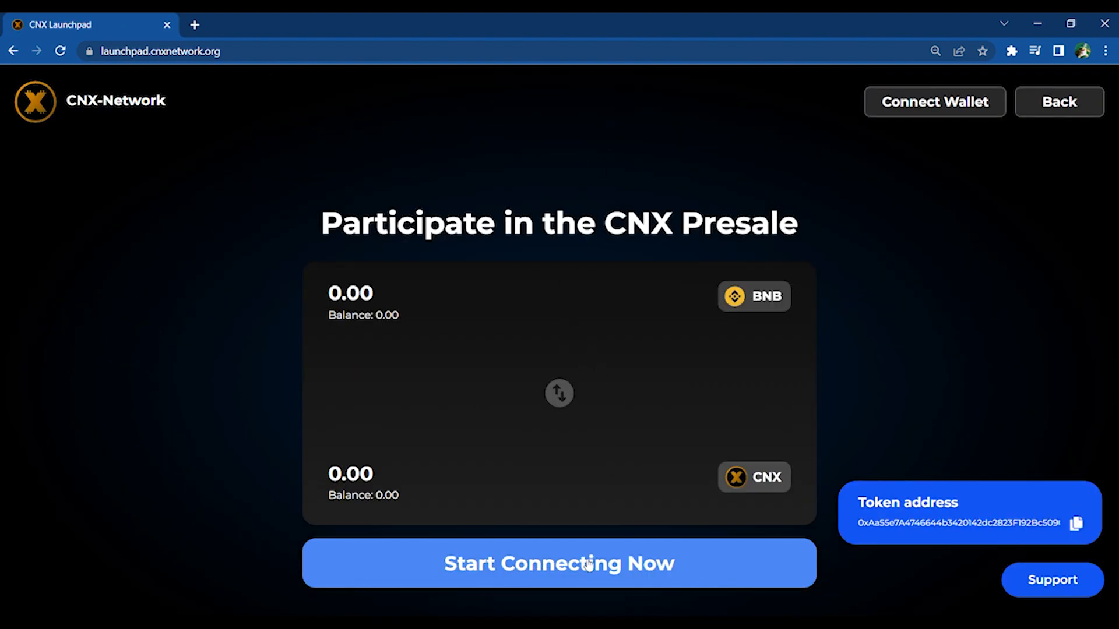
Open the 'Choose your wallet to connect' dialog offering MetaMask or Wallet Connect.
left_click(558, 563)
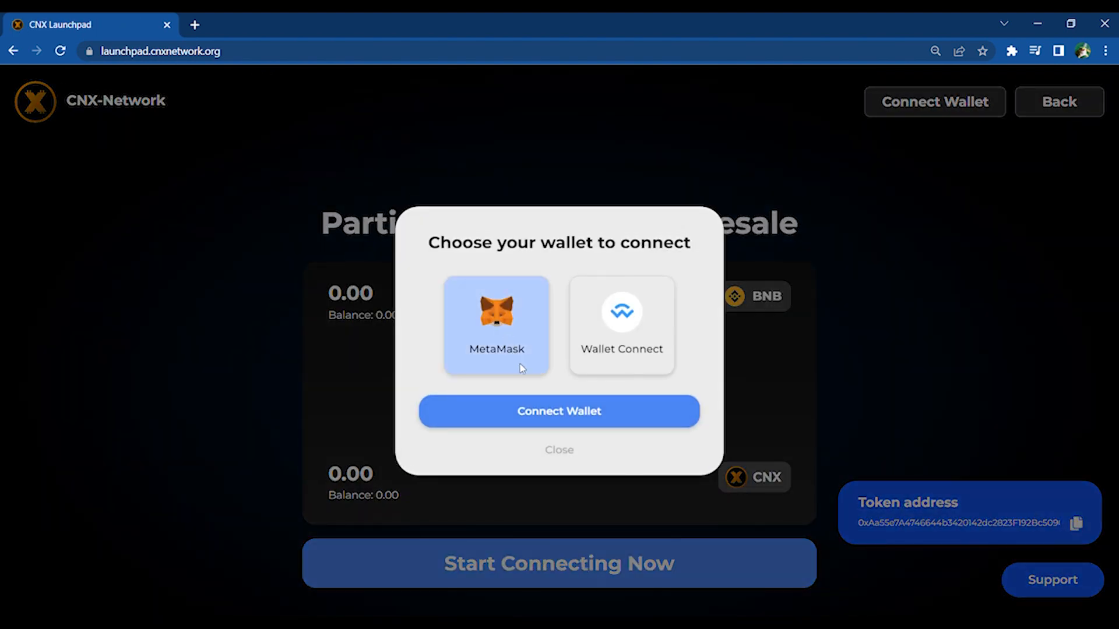
Connect MetaMask Account 1 to the CNX presale site.
left_click(559, 411)
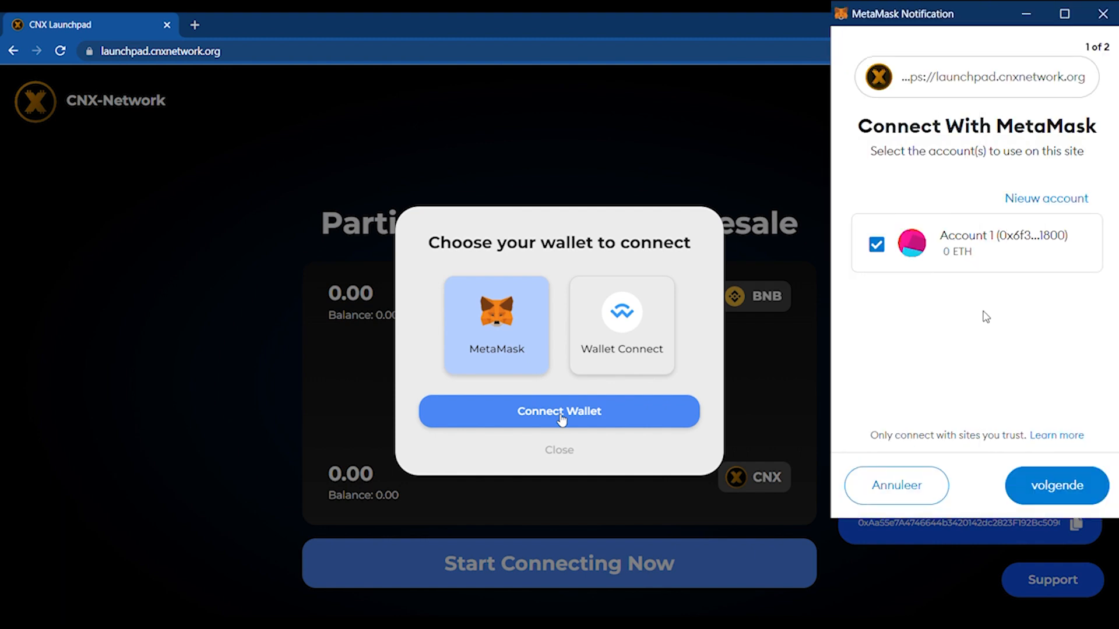
mouse_move(983, 337)
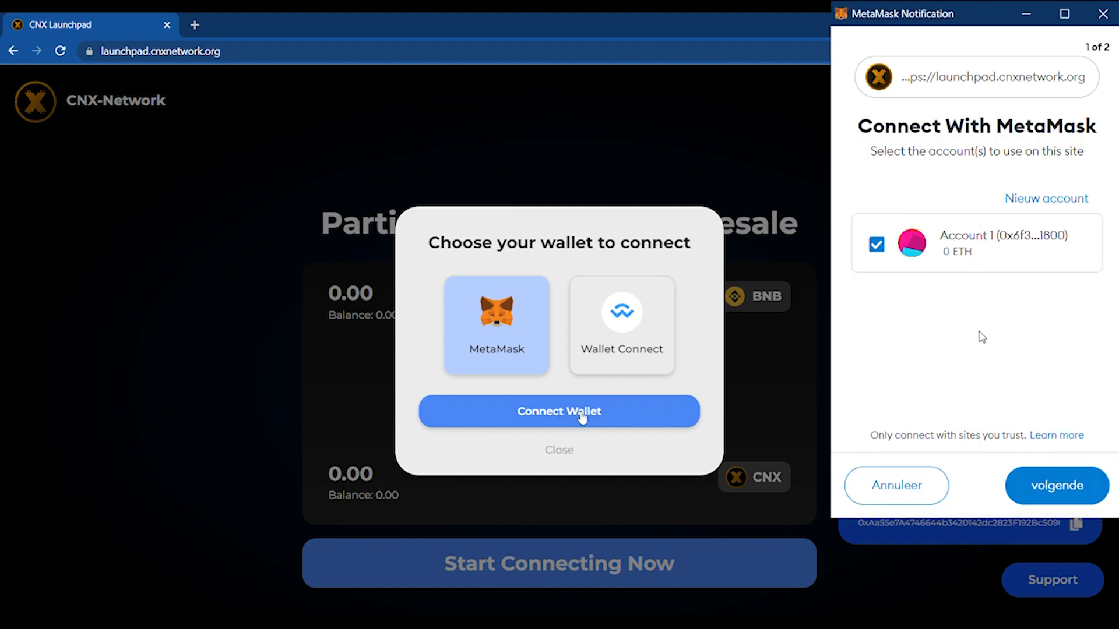
left_click(1055, 485)
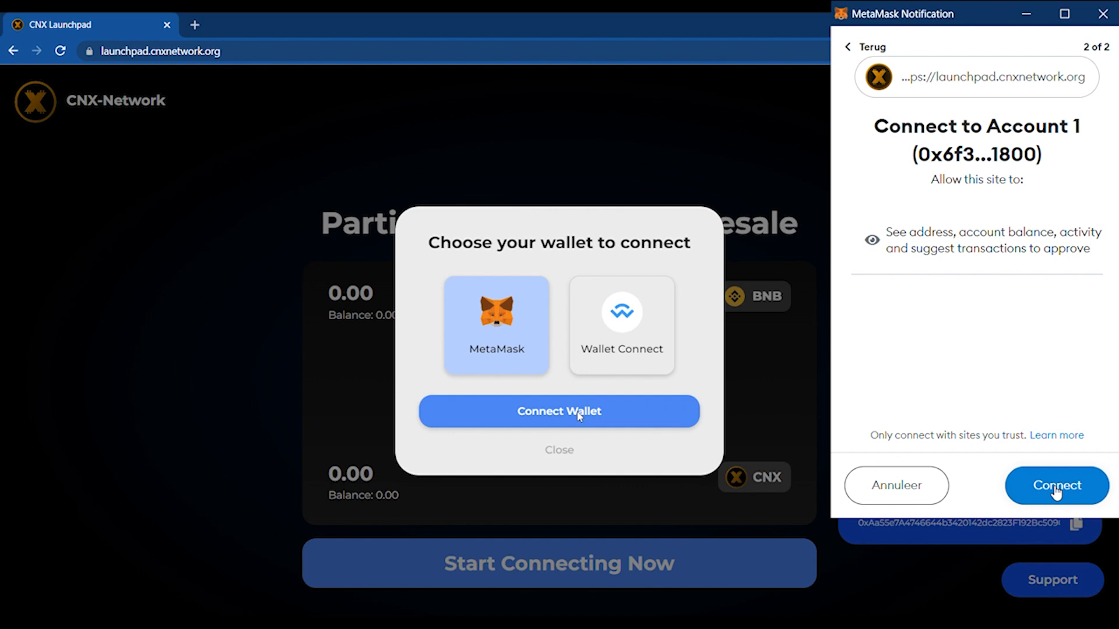
left_click(1057, 485)
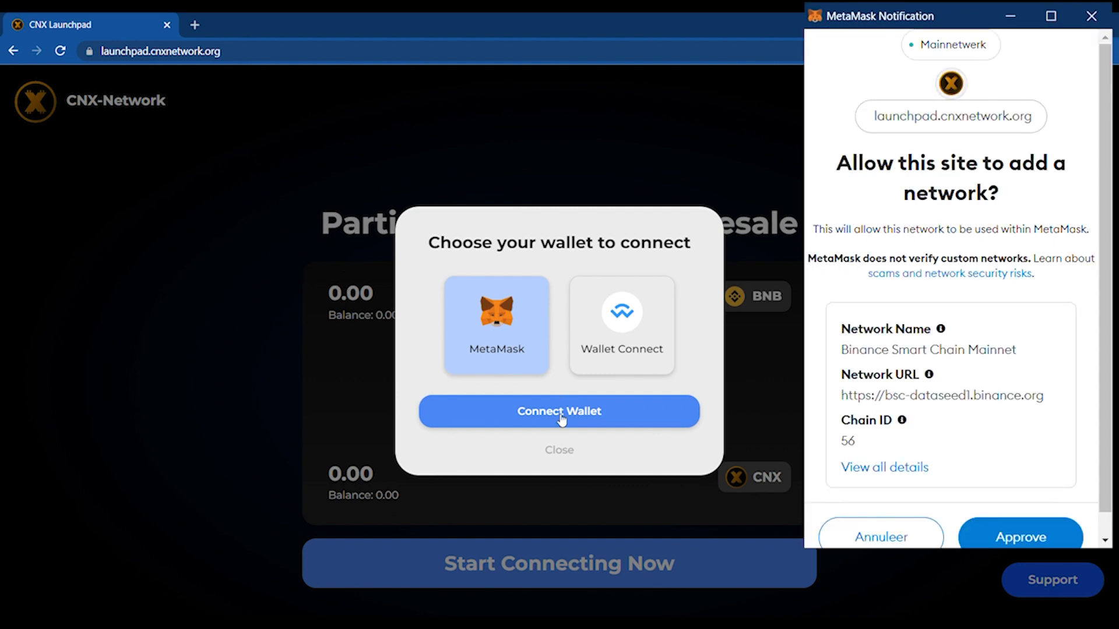
mouse_move(979, 387)
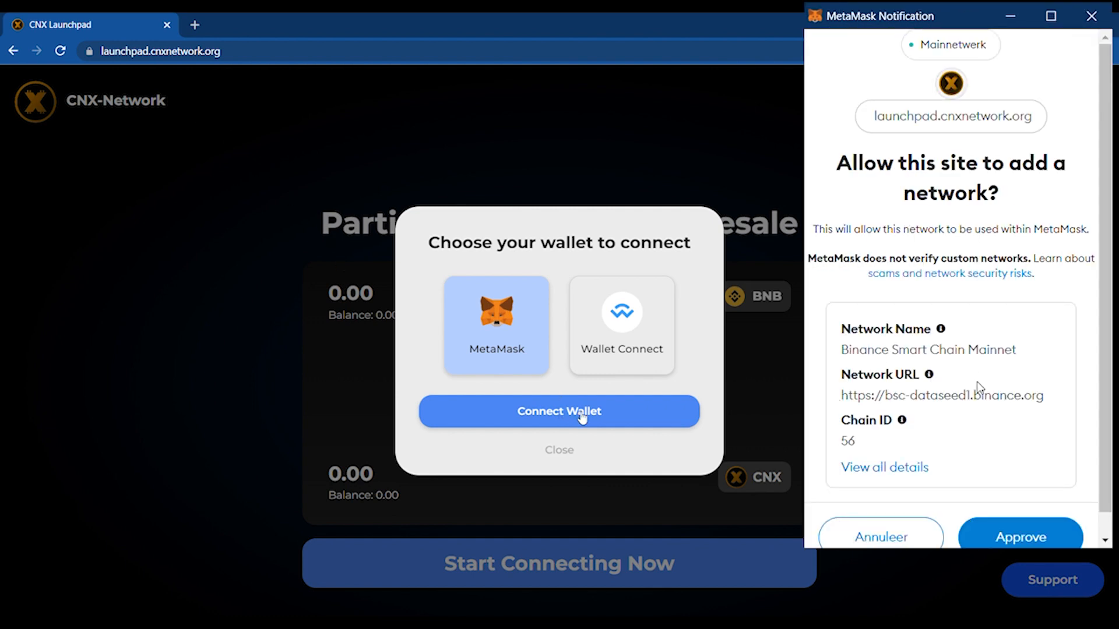
Approve and switch to Binance Smart Chain Mainnet, finishing the wallet connection.
left_click(1019, 536)
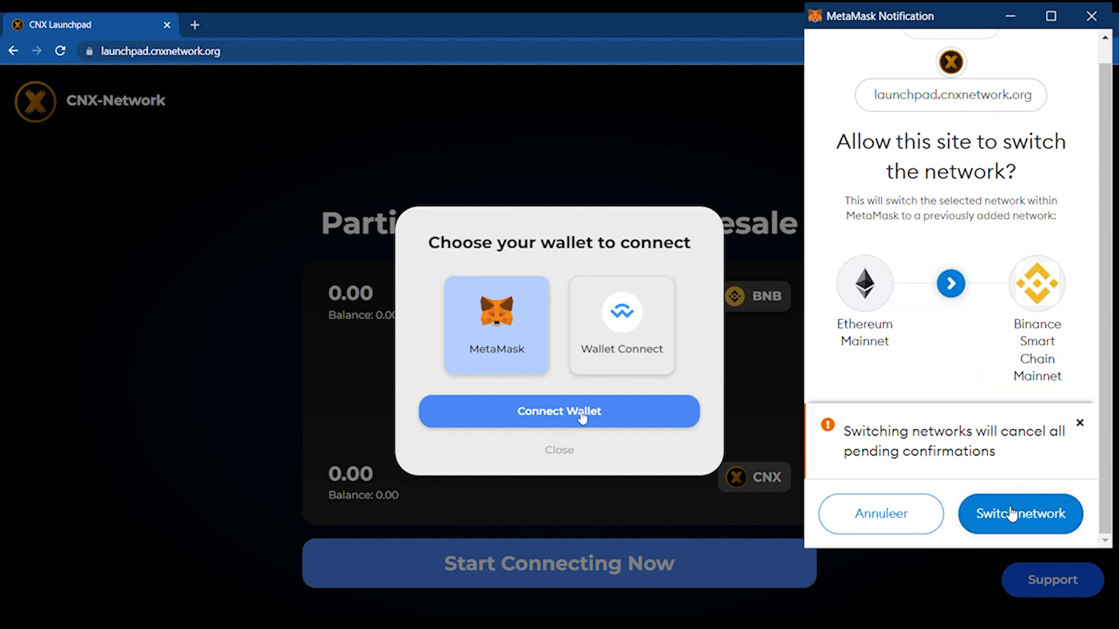
left_click(1019, 514)
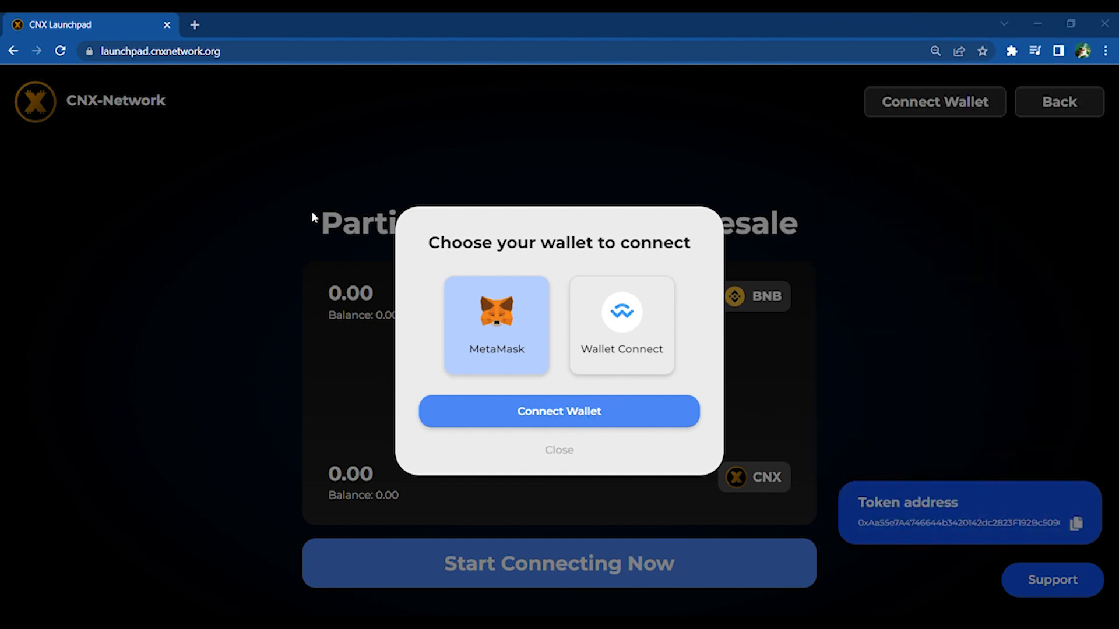
left_click(559, 410)
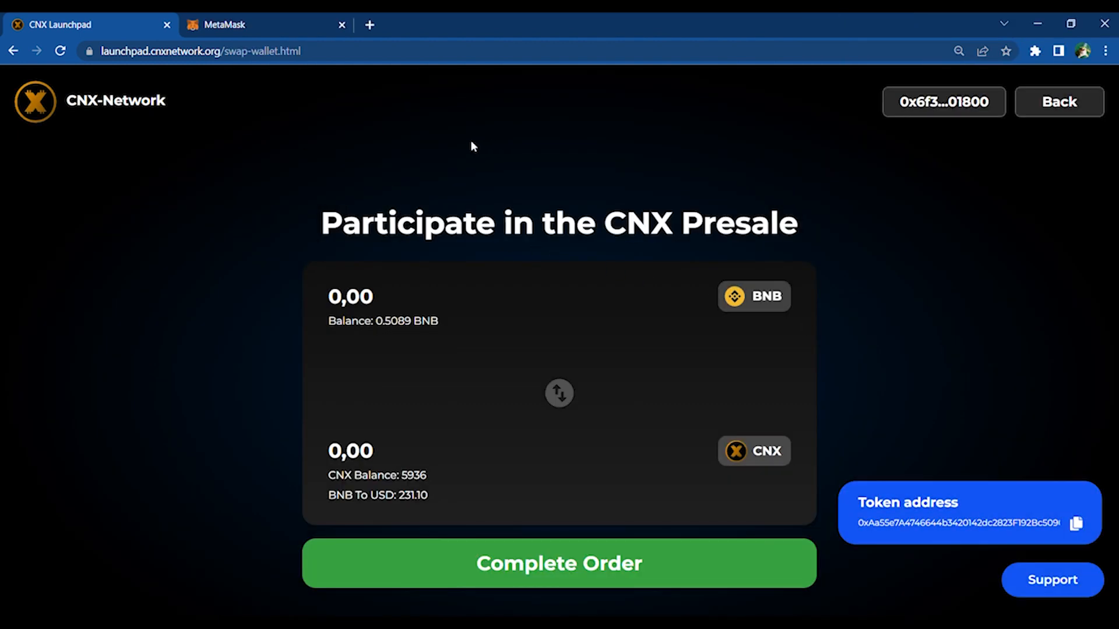
mouse_move(534, 523)
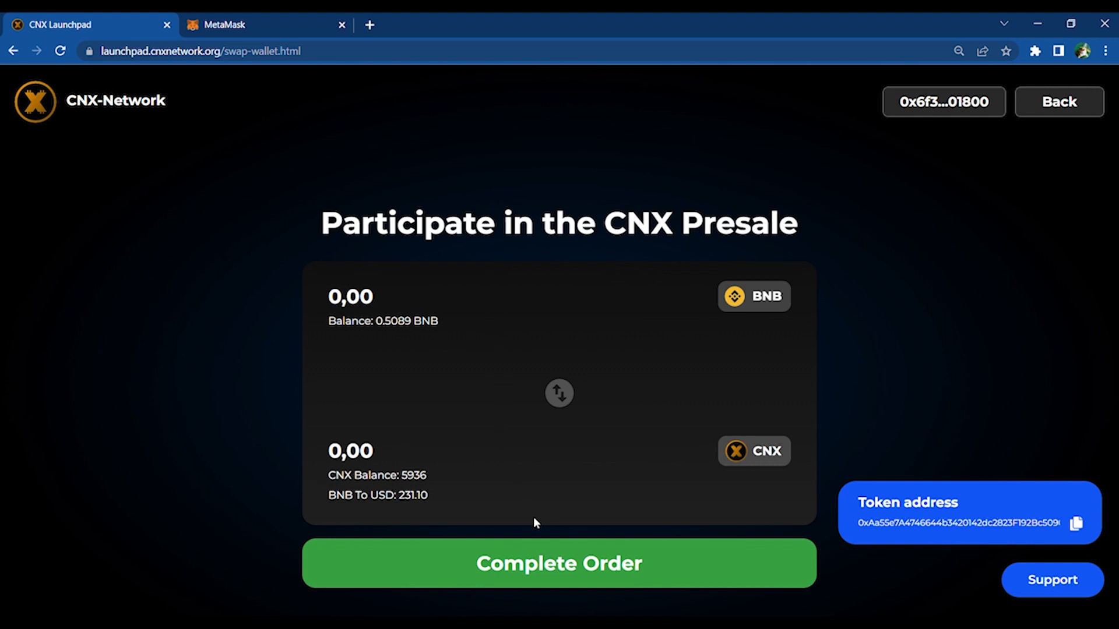
mouse_move(359, 300)
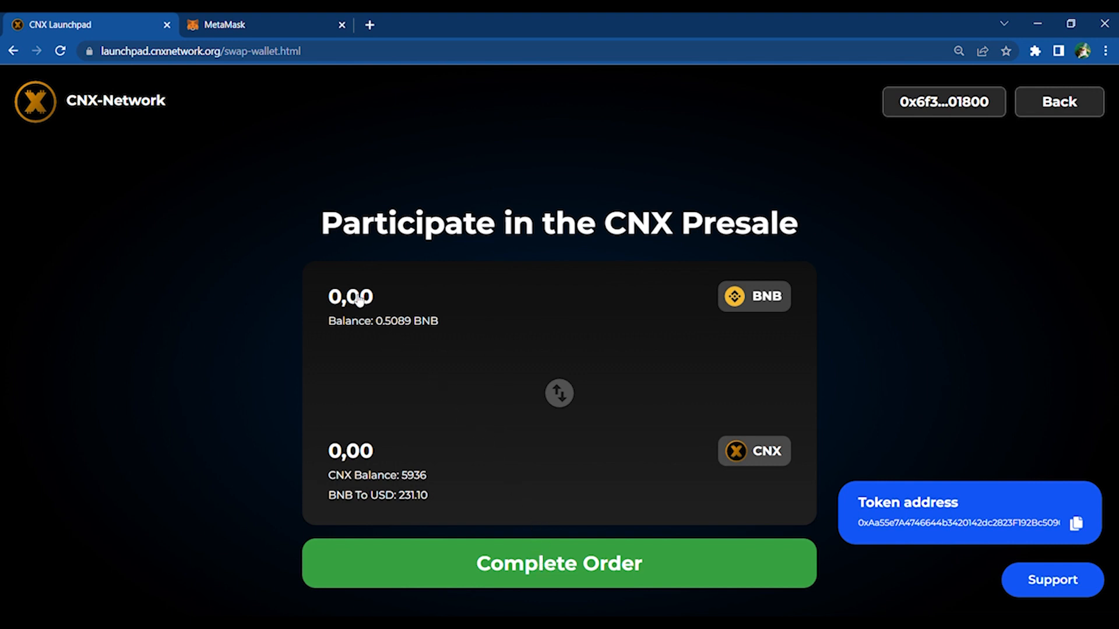
Enter 0.5 BNB, place the 14438 CNX order, and confirm with Bevestigen.
left_click(349, 296)
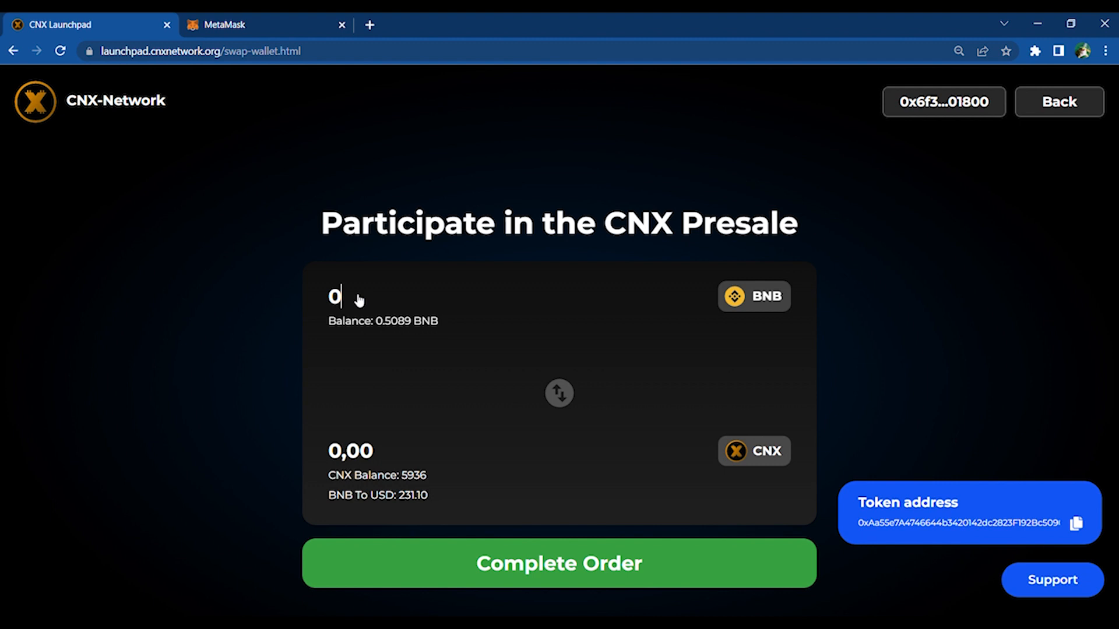
type(".5")
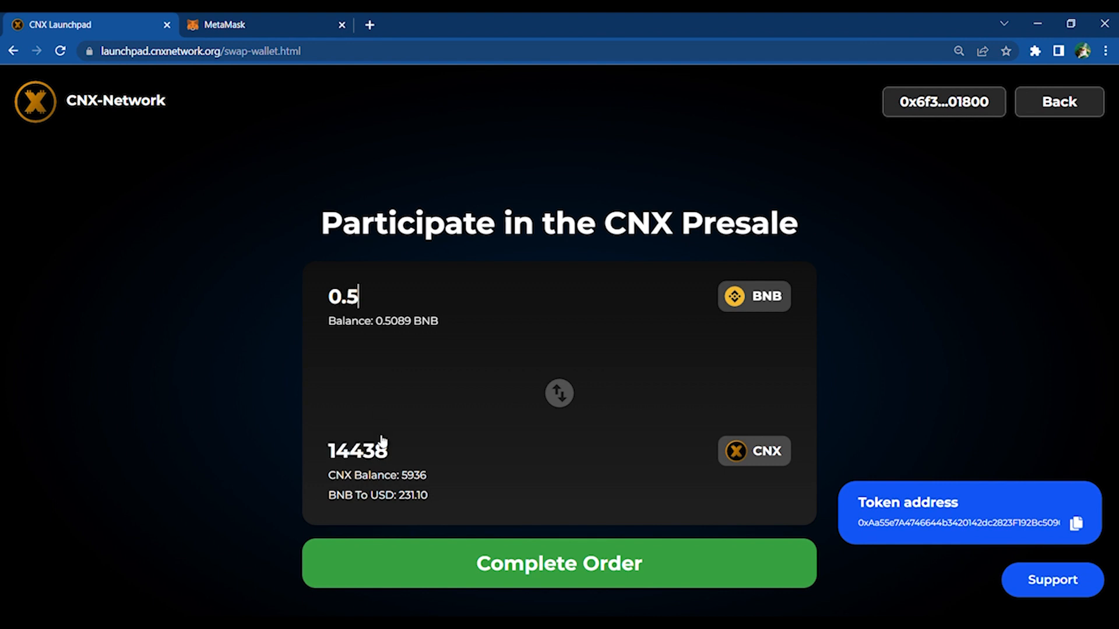
left_click(558, 562)
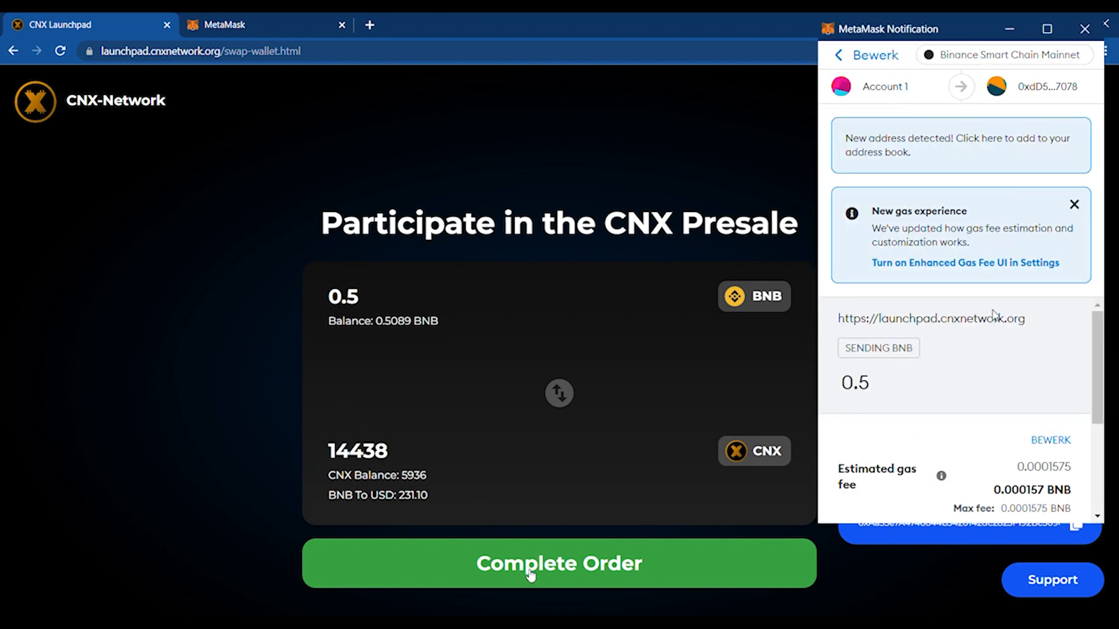
scroll("down", 3)
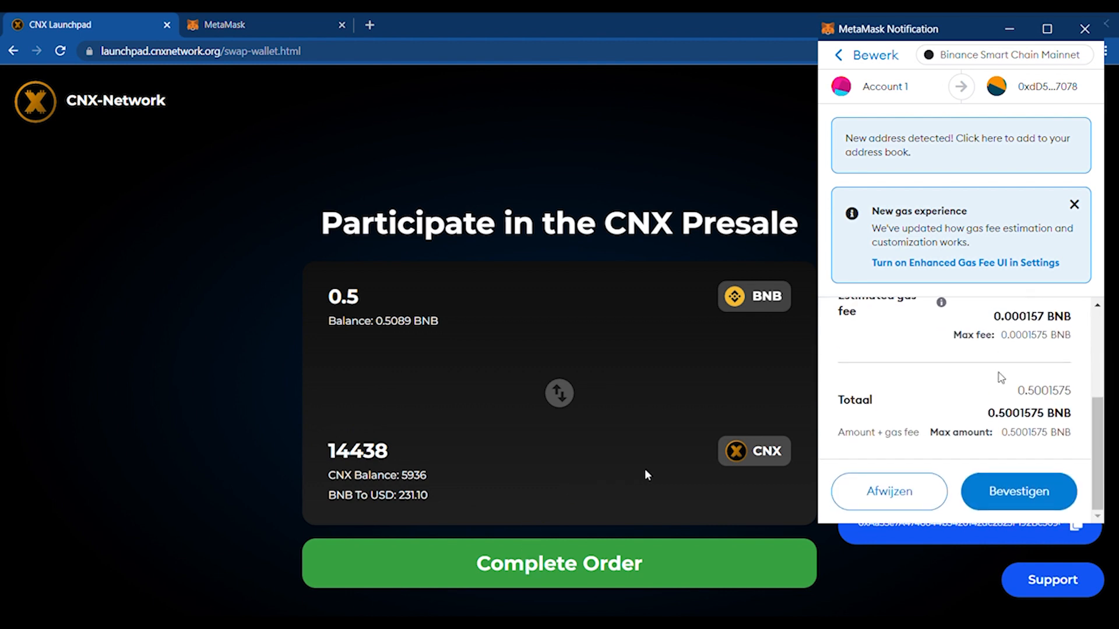
left_click(1018, 492)
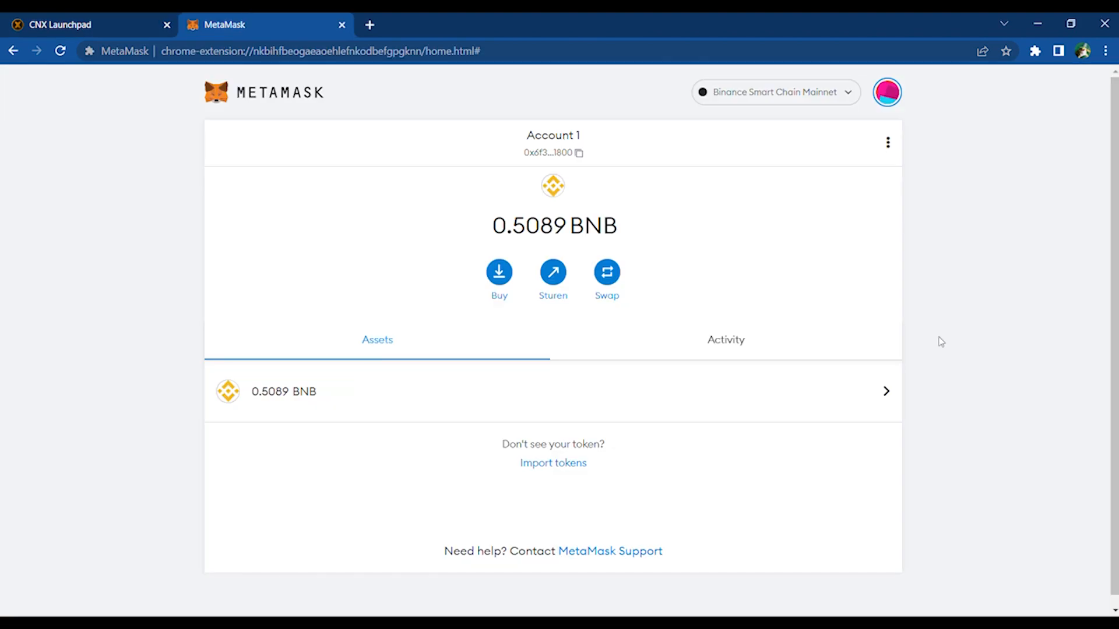
mouse_move(462, 213)
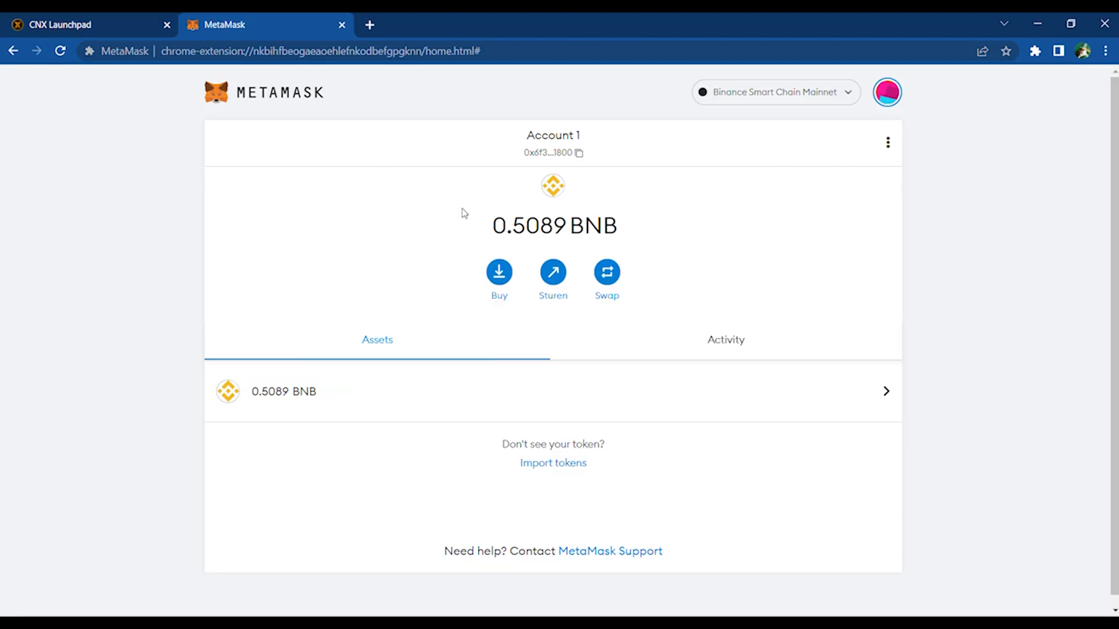
View the configured networks under MetaMask instellingen > netwerken.
left_click(886, 92)
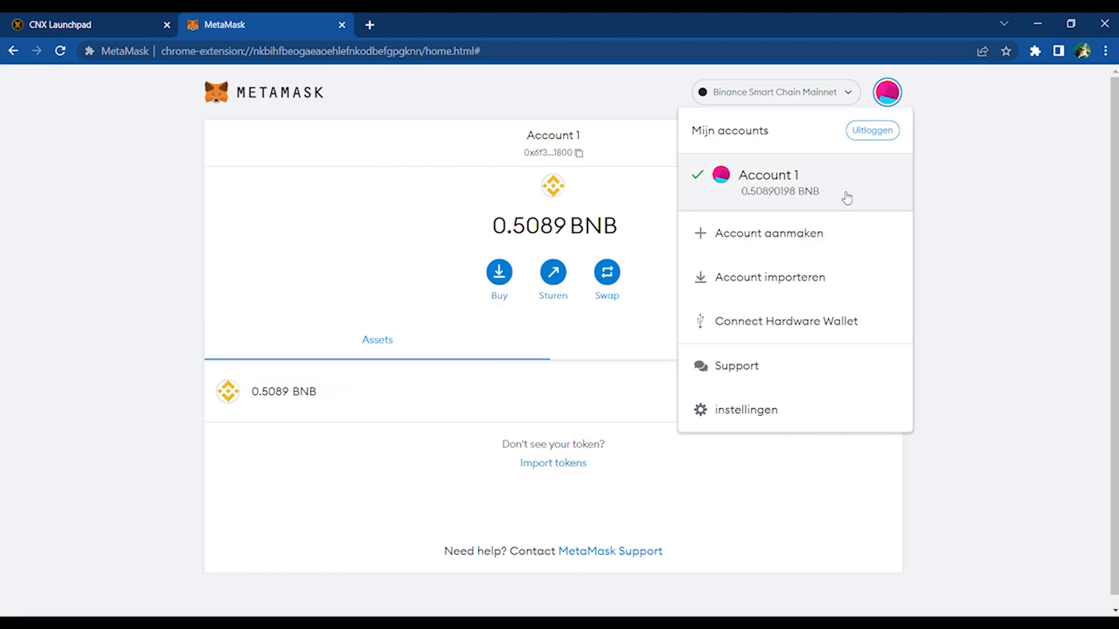
left_click(744, 410)
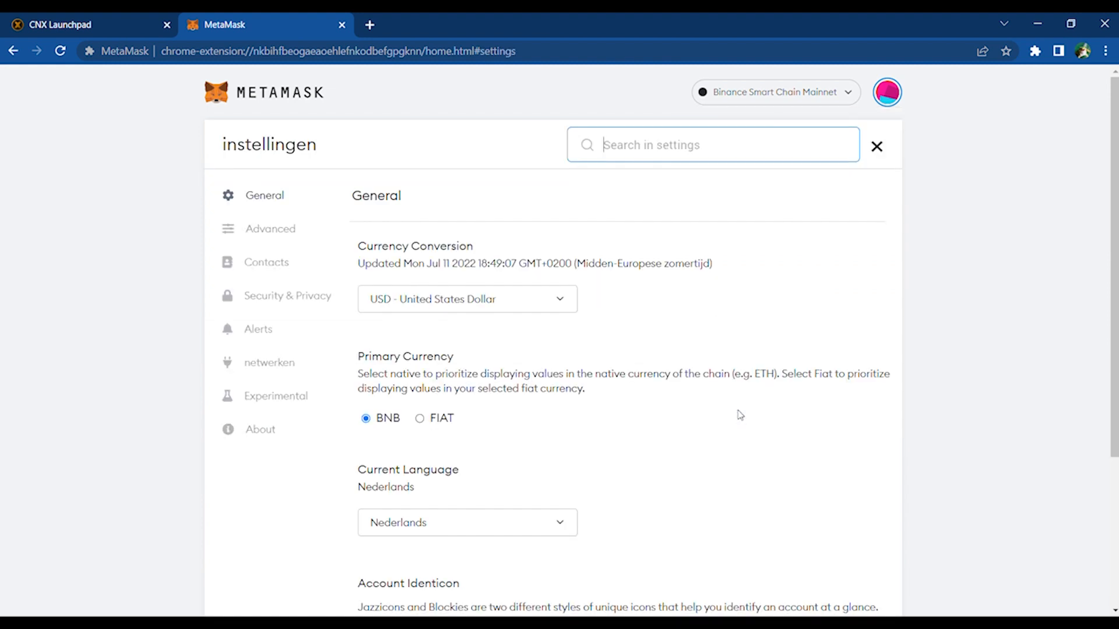
mouse_move(253, 367)
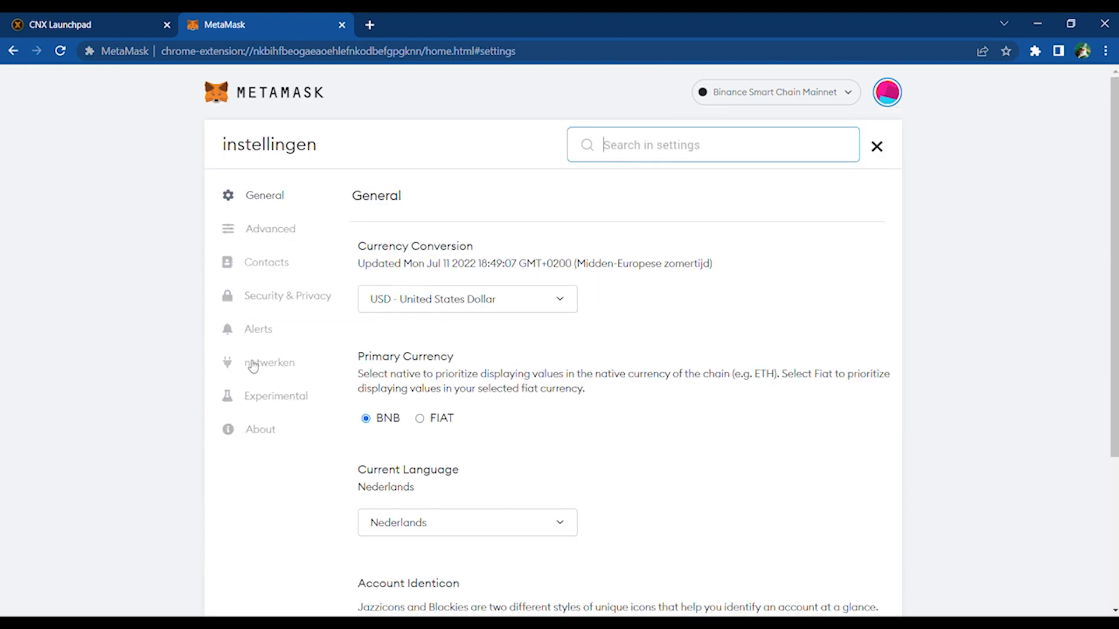
left_click(269, 362)
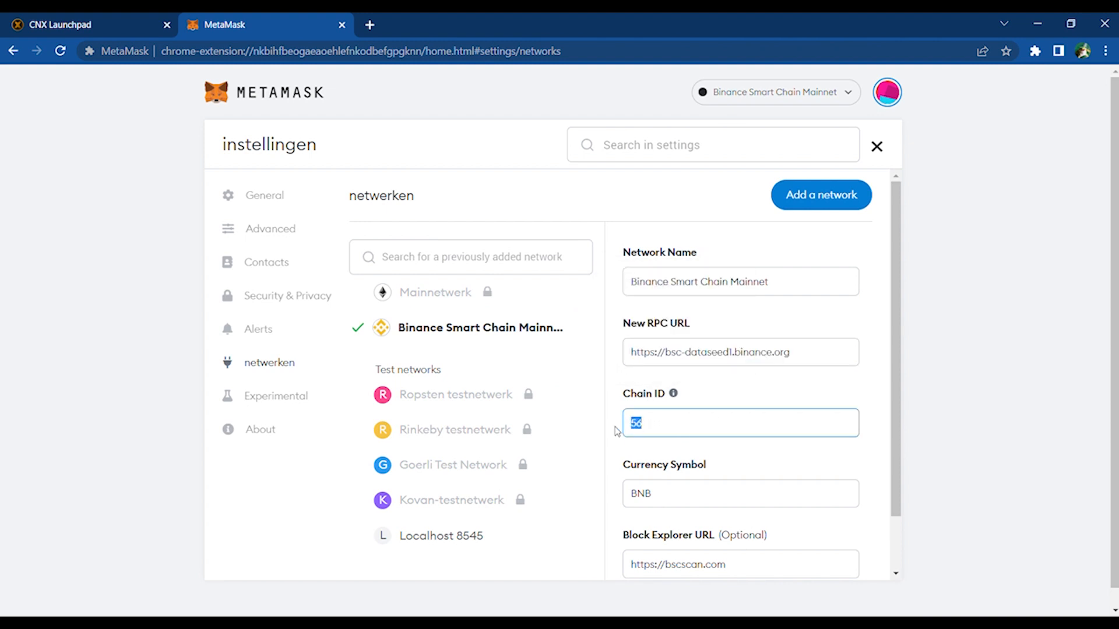
Copy the CNX token address from the presale page, then return to MetaMask.
left_click(86, 24)
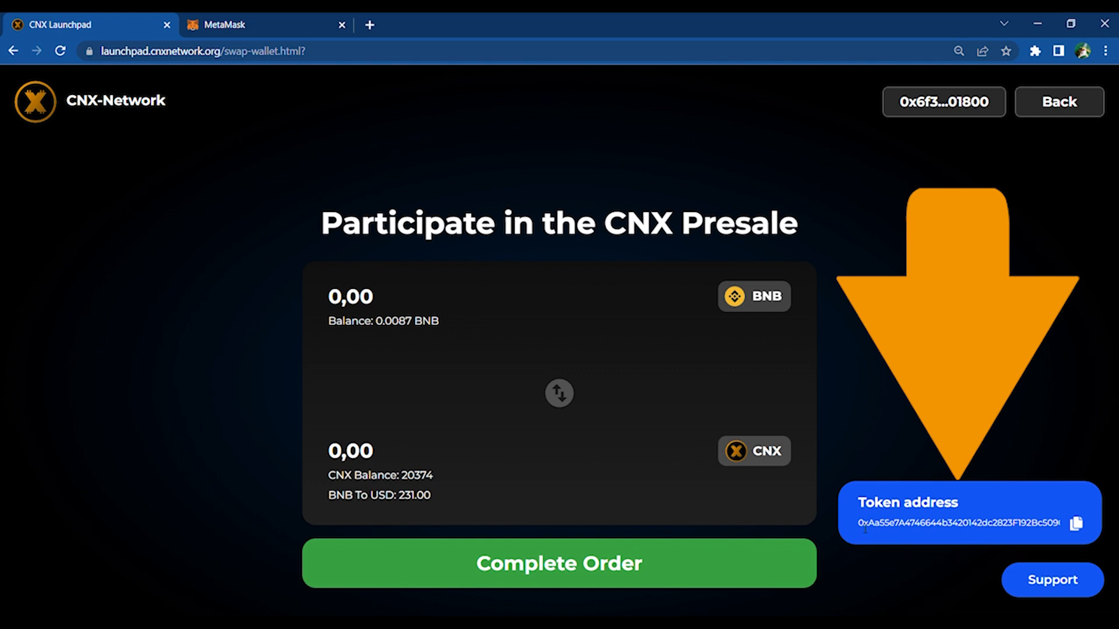
left_click(1078, 524)
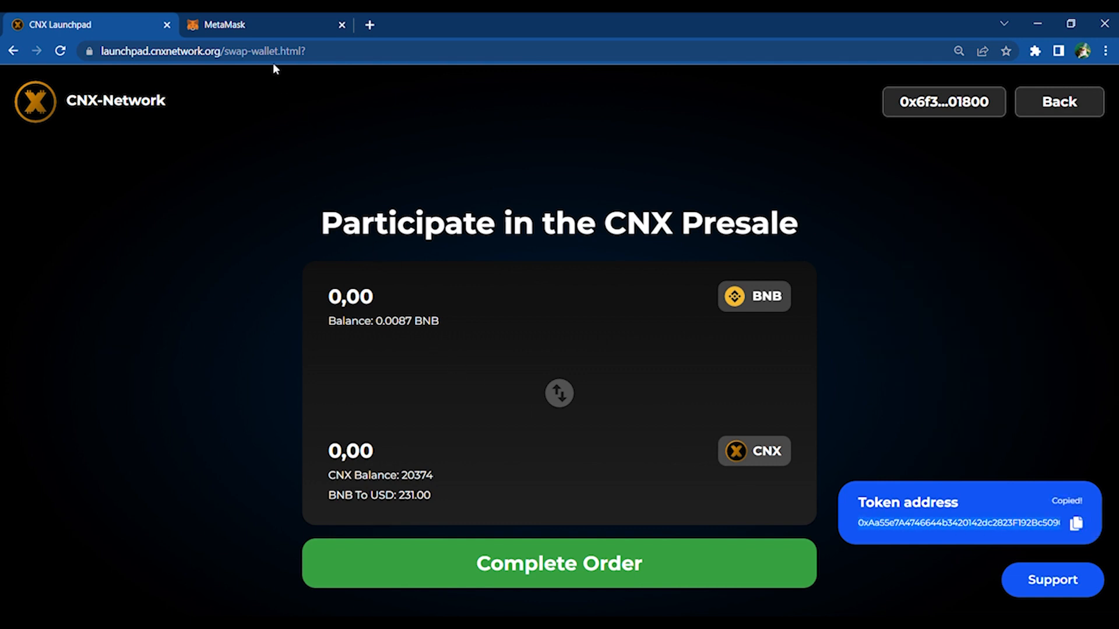
left_click(235, 24)
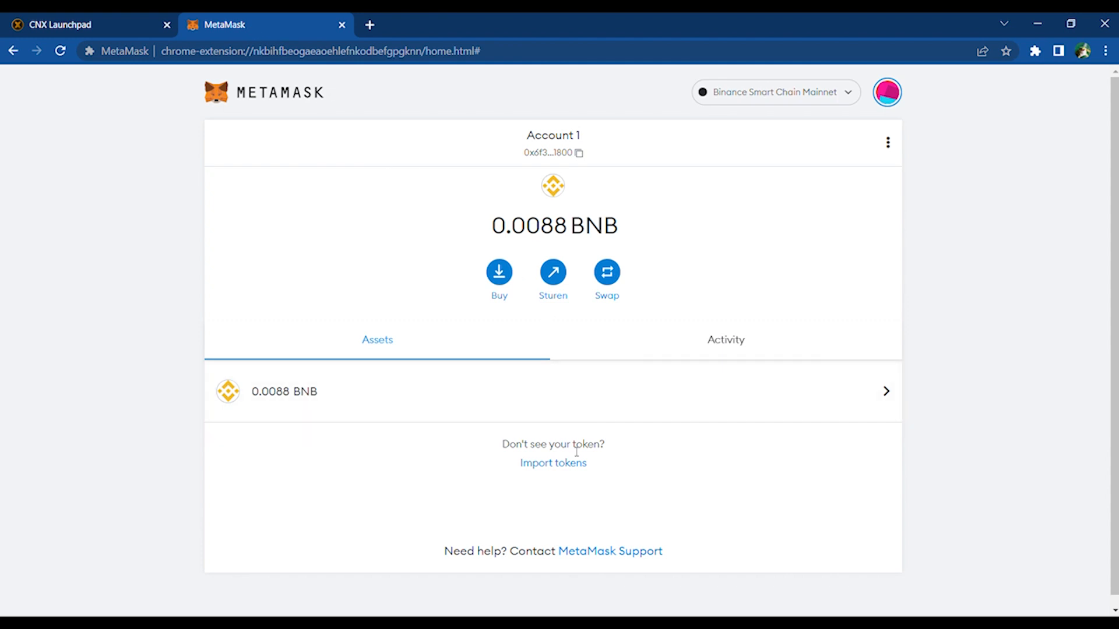
Import CNX via contract address 5e7A4746644b3420142dc2823F192Bc509073 and return to Account 1.
left_click(553, 462)
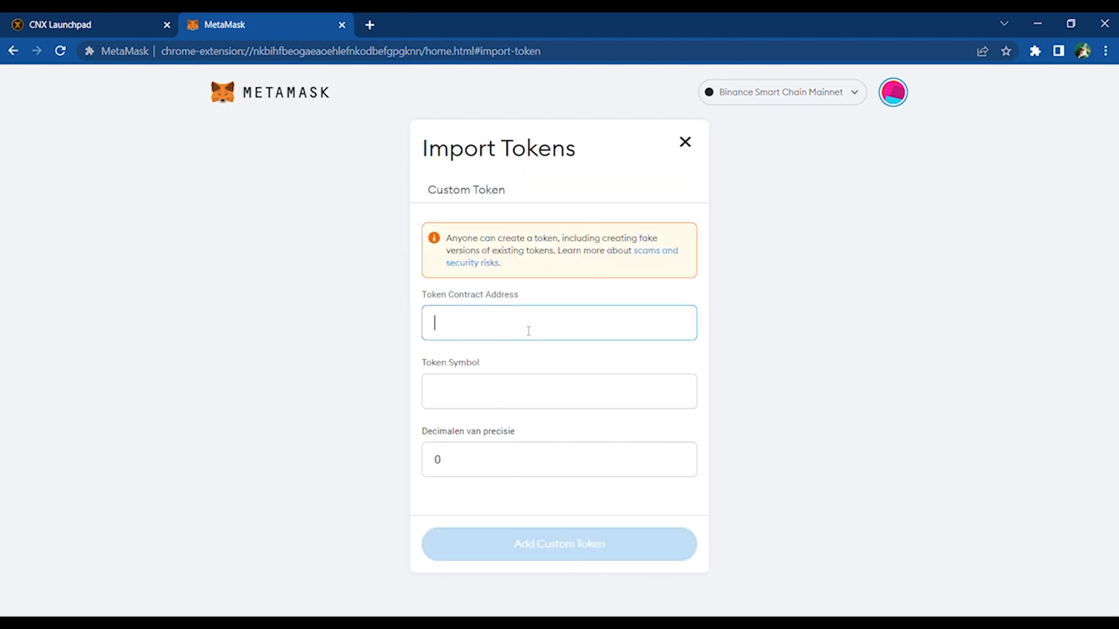
type("5e7A4746644b3420142dc2823F192Bc509073")
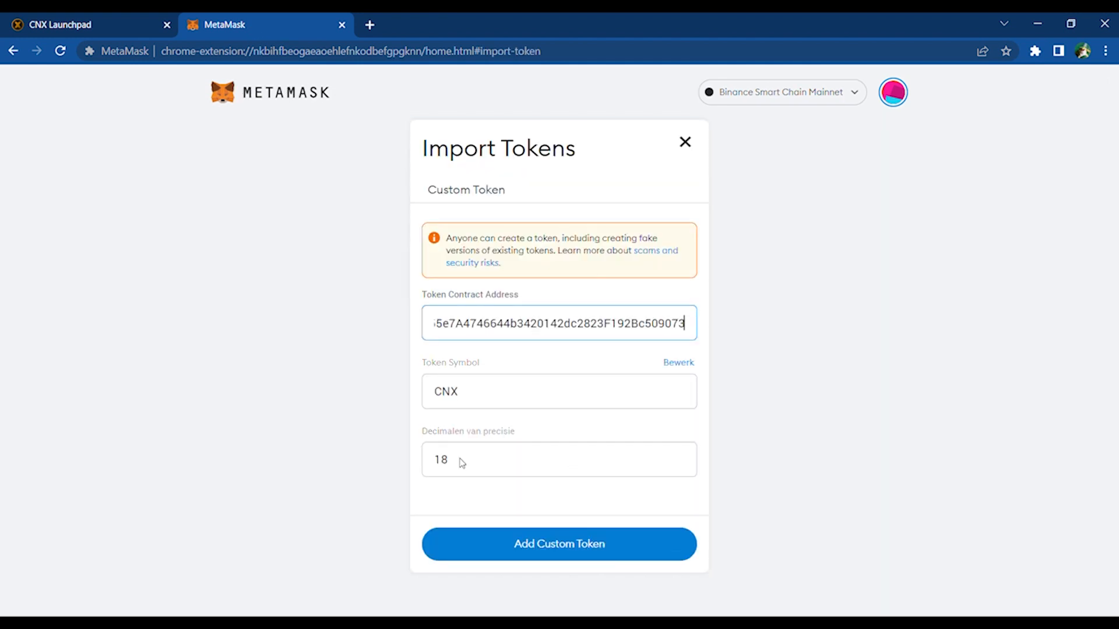
left_click(559, 544)
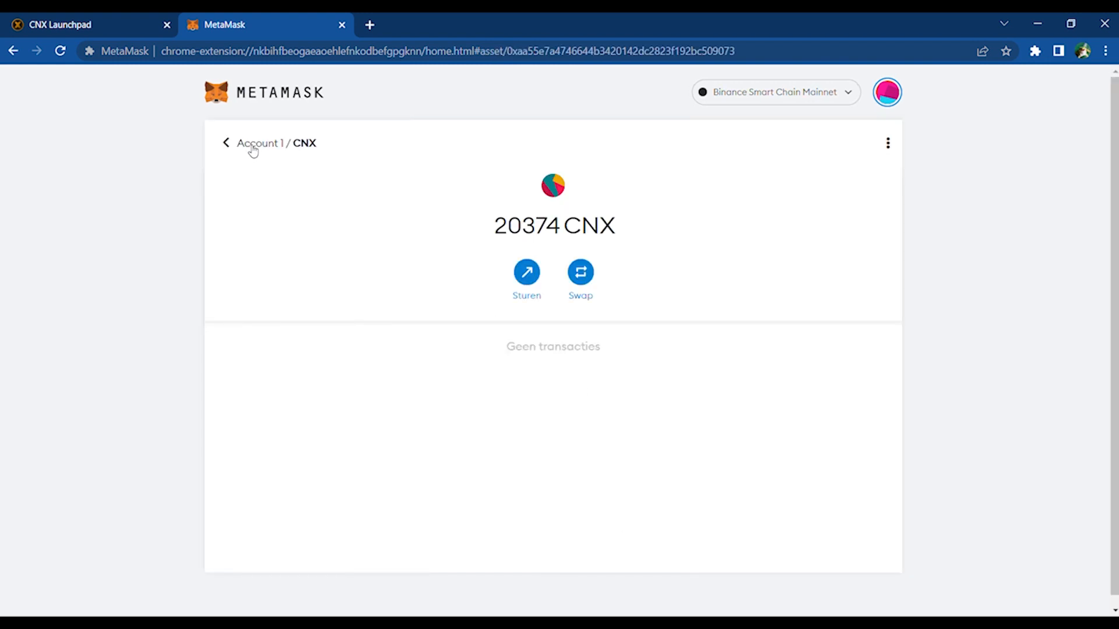
left_click(225, 143)
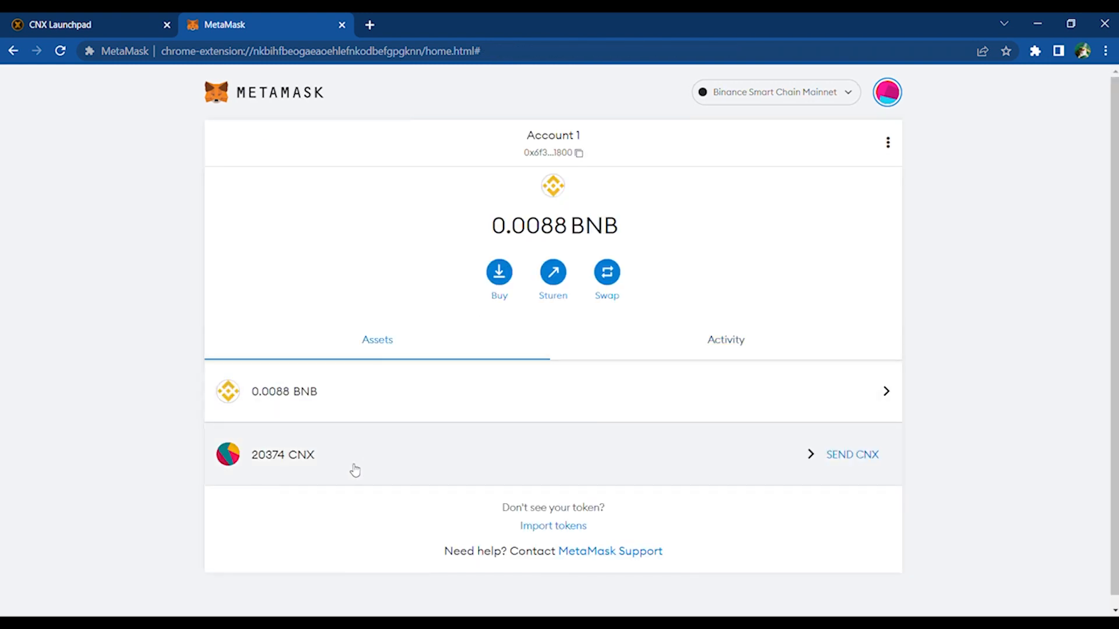
mouse_move(1038, 122)
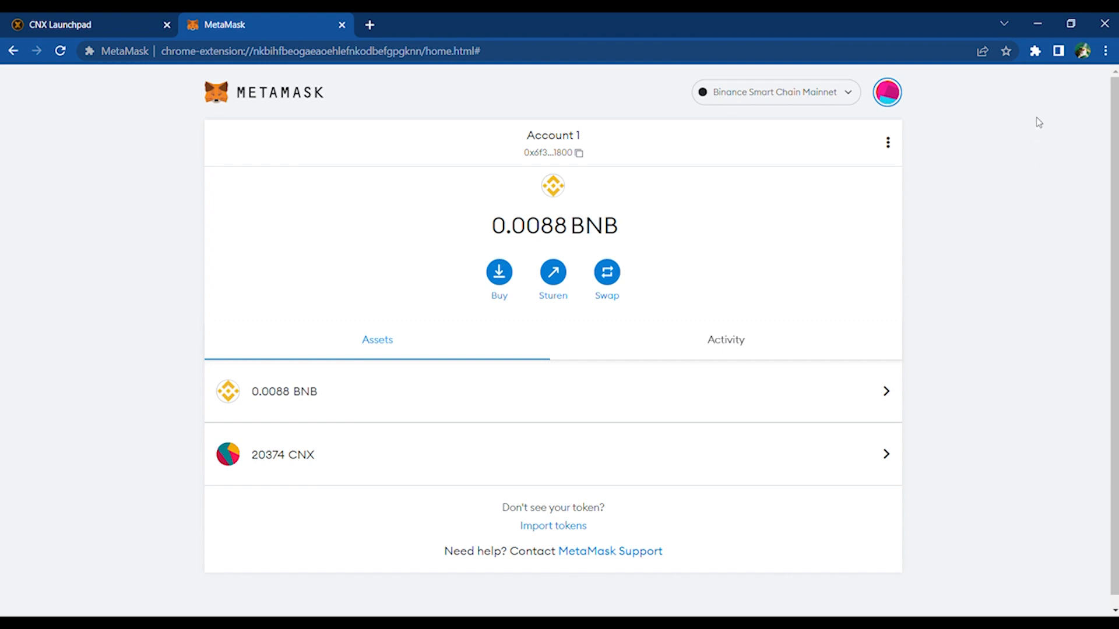